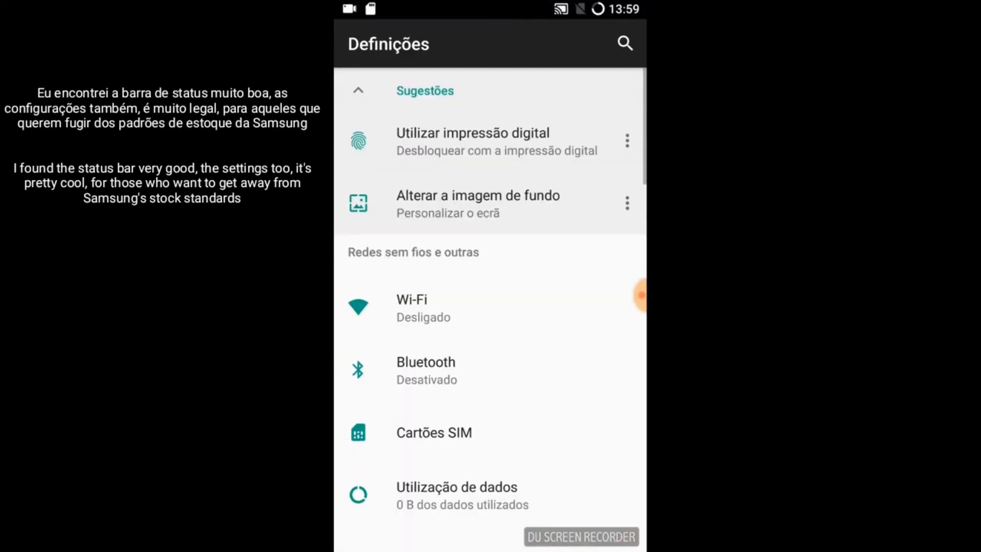
Step: Scroll the Definições list down to the Sistema section with 'Acerca do telefone'
scroll("down", 3)
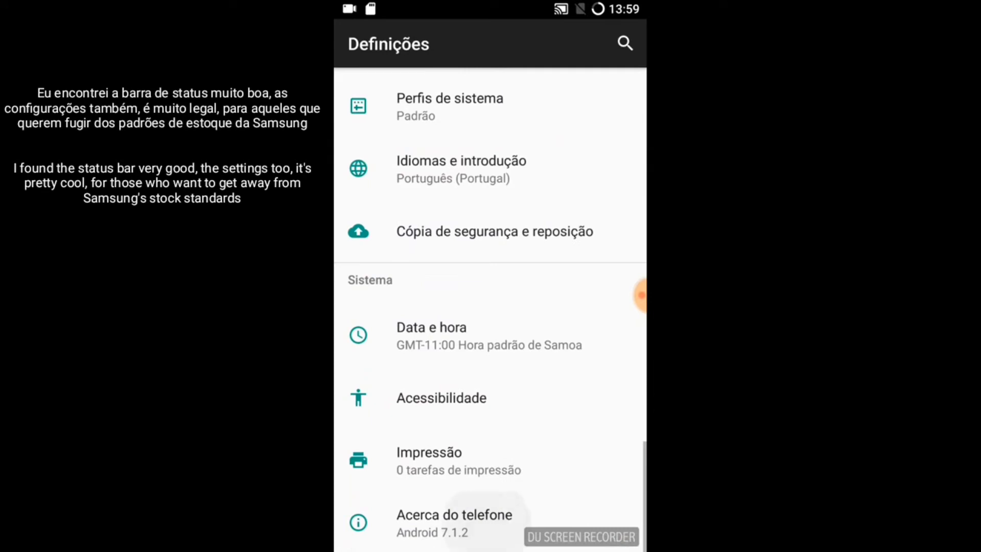
Step: View 'Acerca do telefone': model SM-A720F, Android 7.1.2, LineageOS and kernel versions
left_click(453, 514)
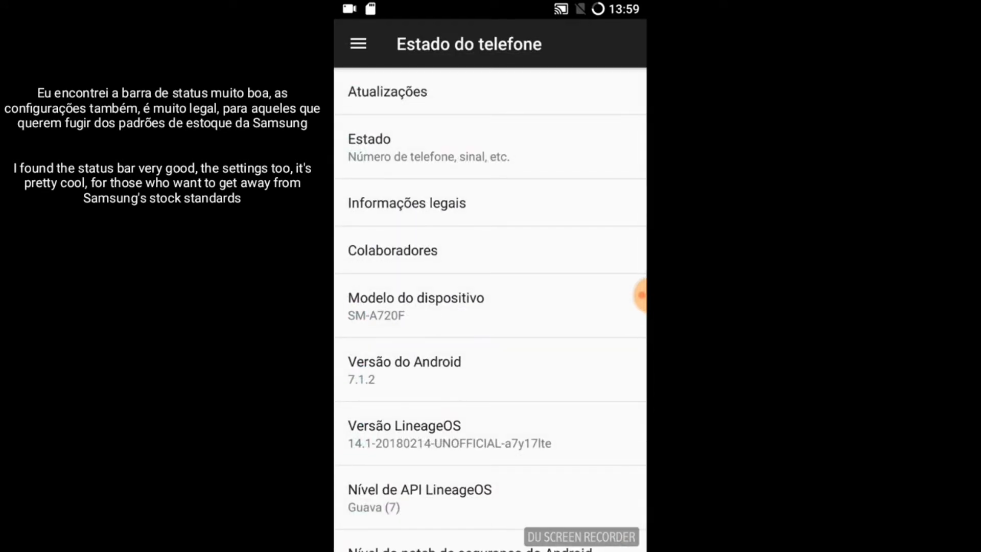
scroll("down", 3)
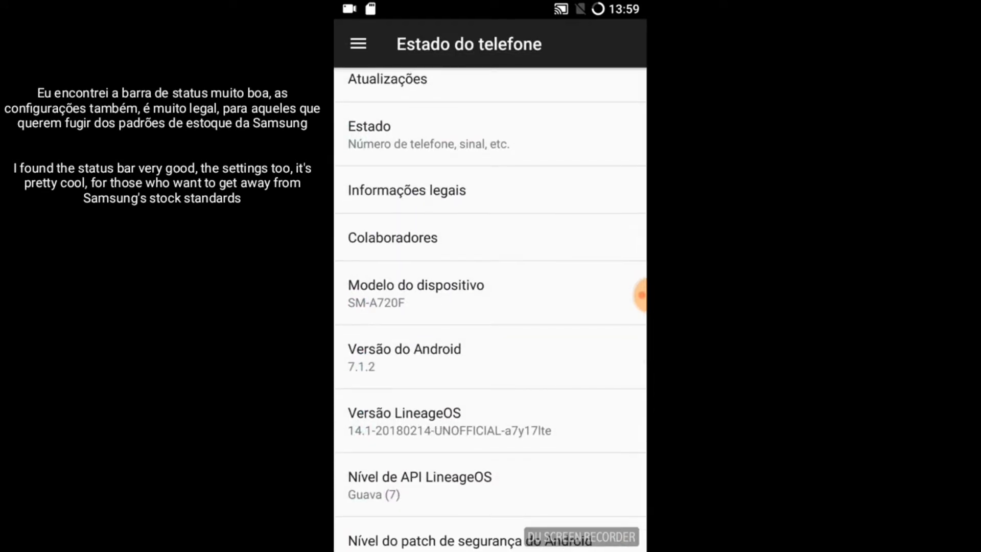
scroll("down", 3)
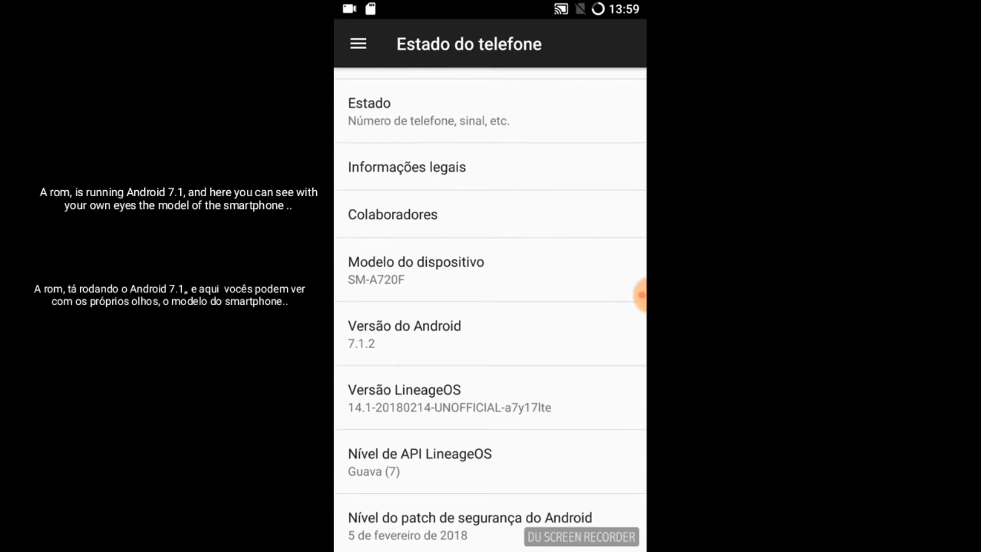
scroll("down", 3)
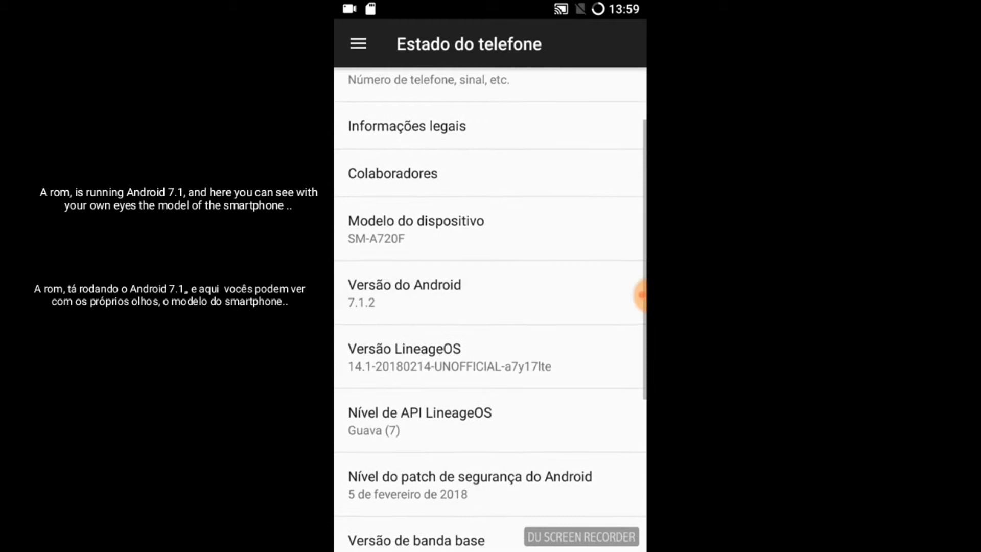
scroll("down", 3)
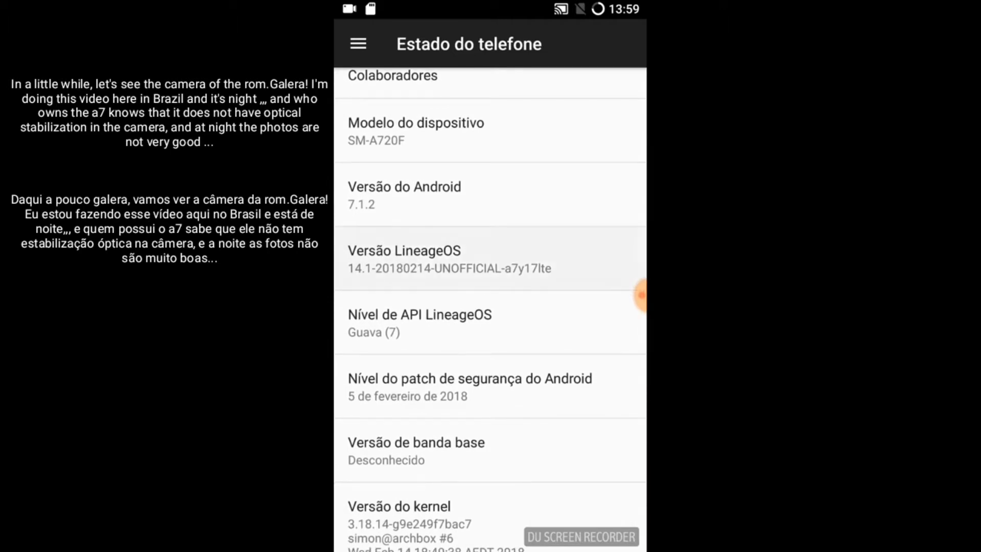
scroll("down", 3)
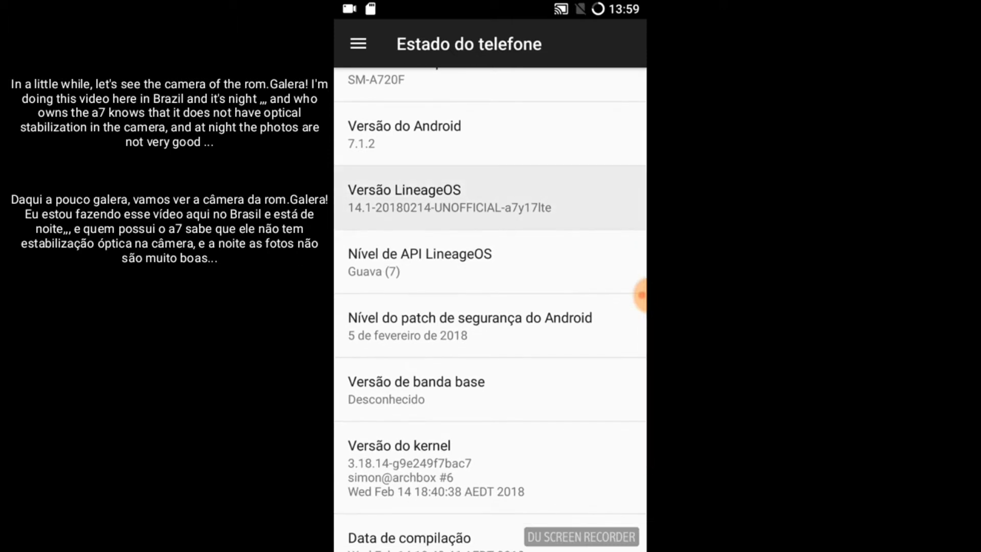
scroll("down", 3)
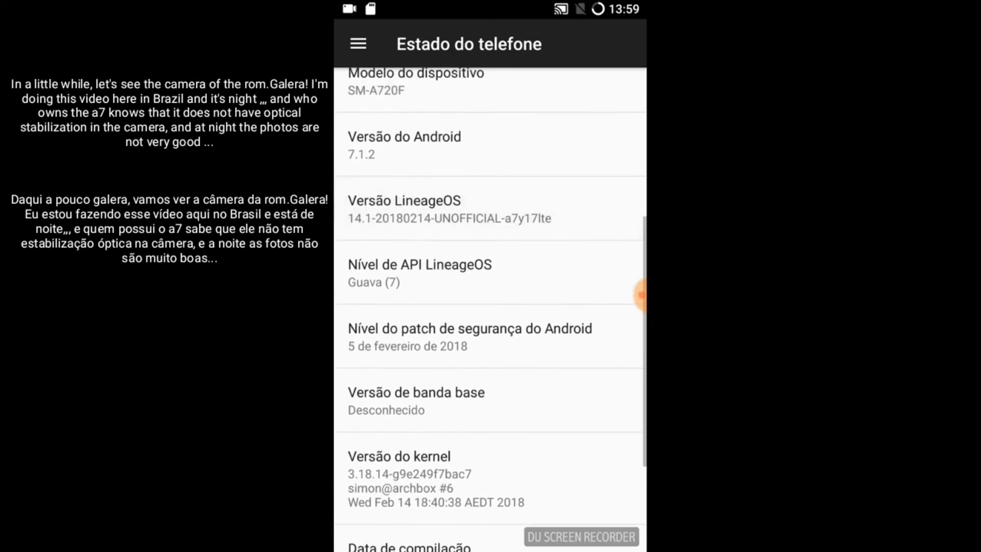
scroll("down", 3)
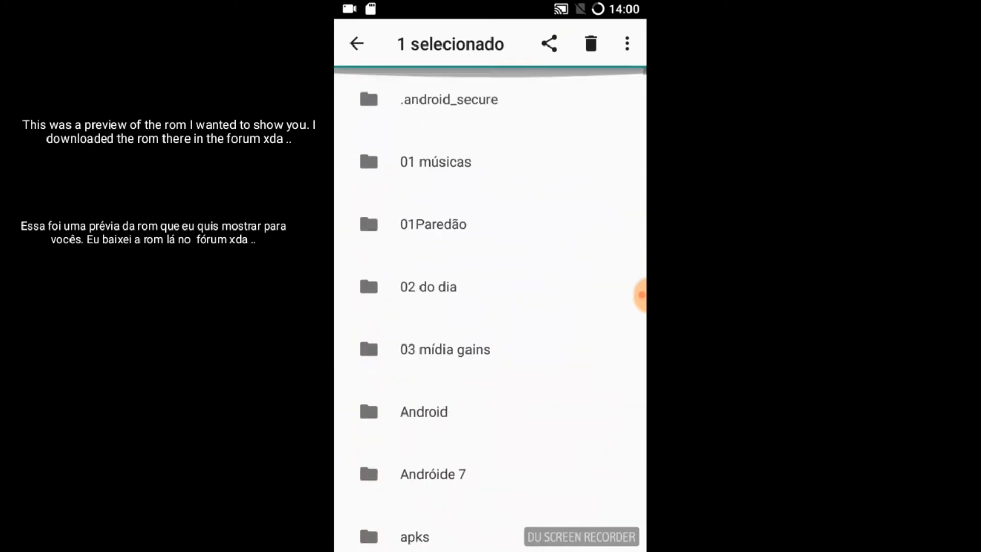
Step: Deselect the marked item and enter the '01 músicas' folder to play an mp3
left_click(436, 162)
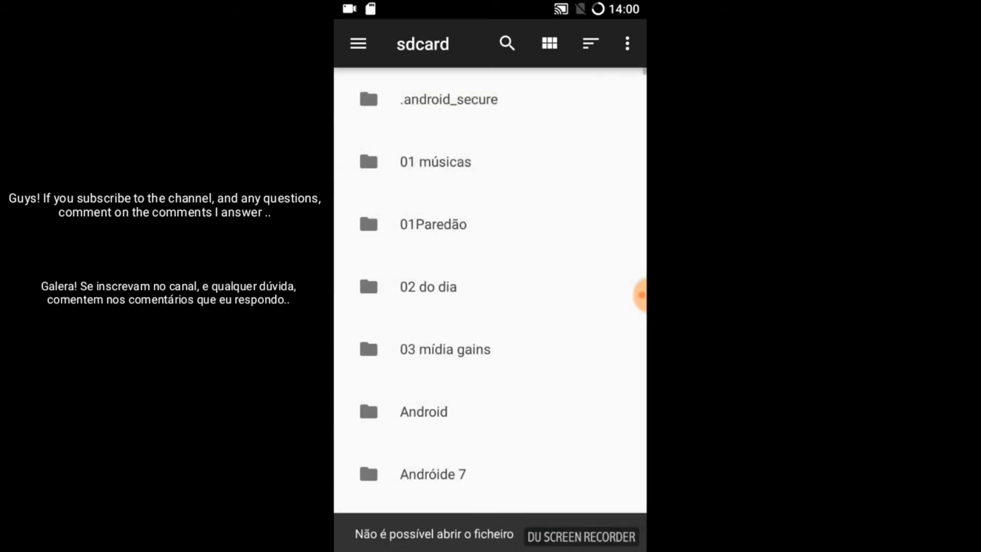
left_click(427, 161)
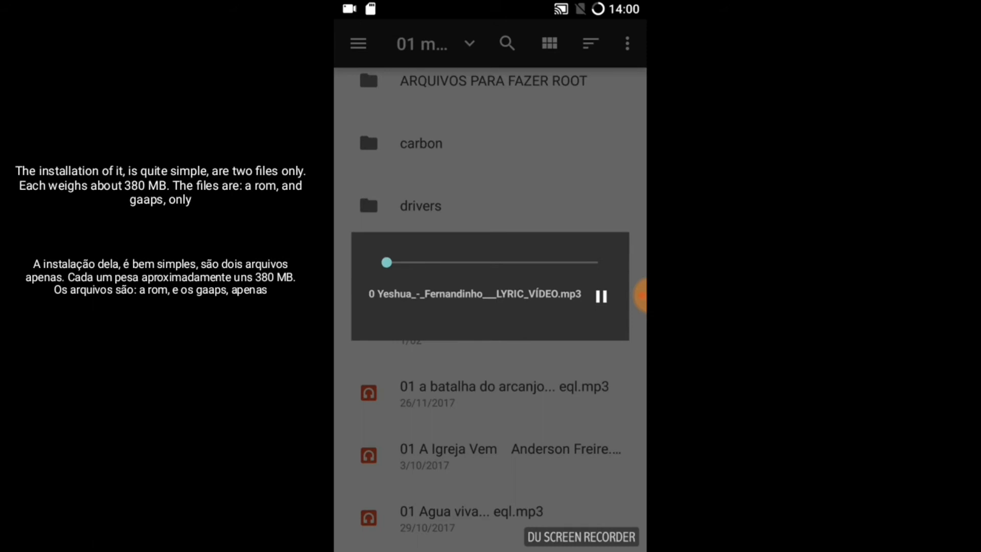
Step: Seek the playing mp3 forward to about a quarter, then pause it
left_click_drag(386, 262, 436, 263)
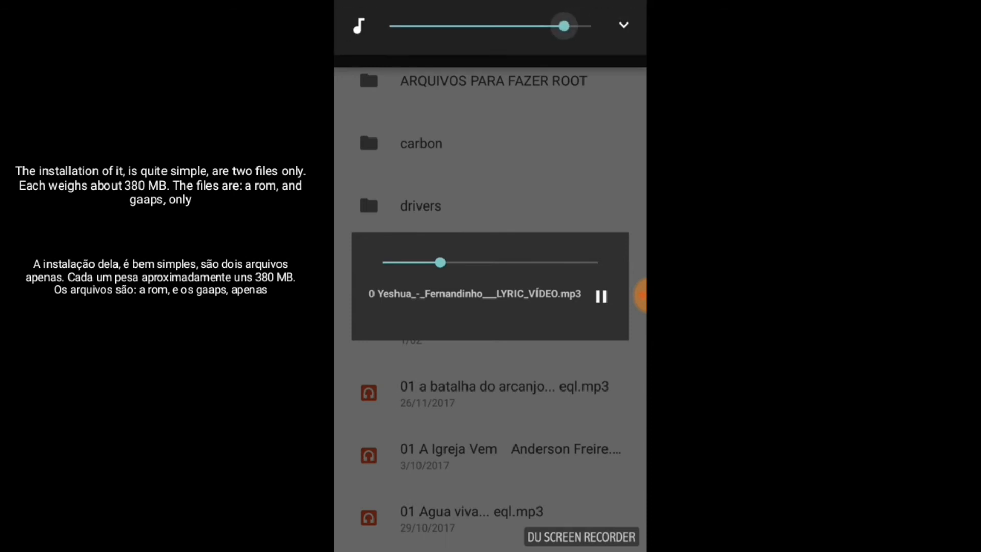
left_click(601, 296)
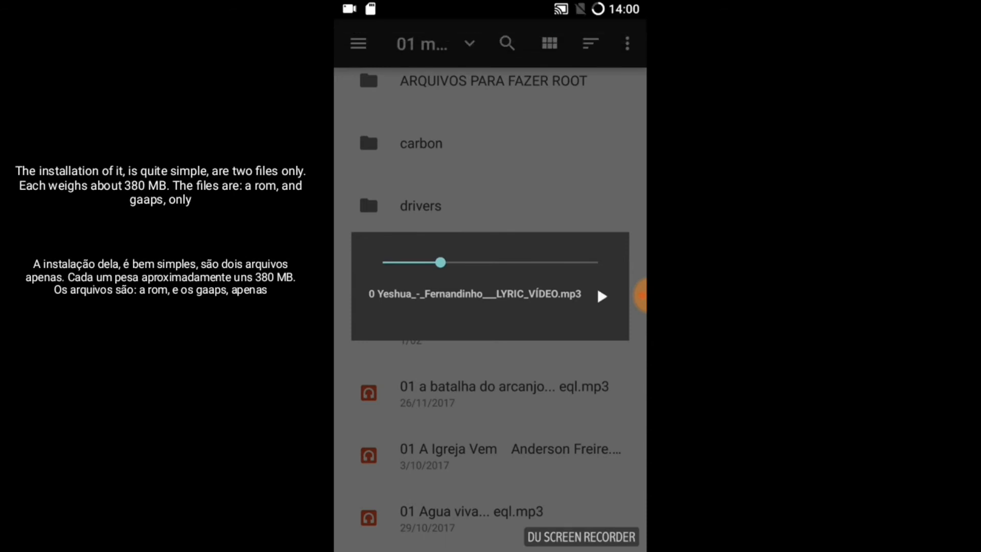